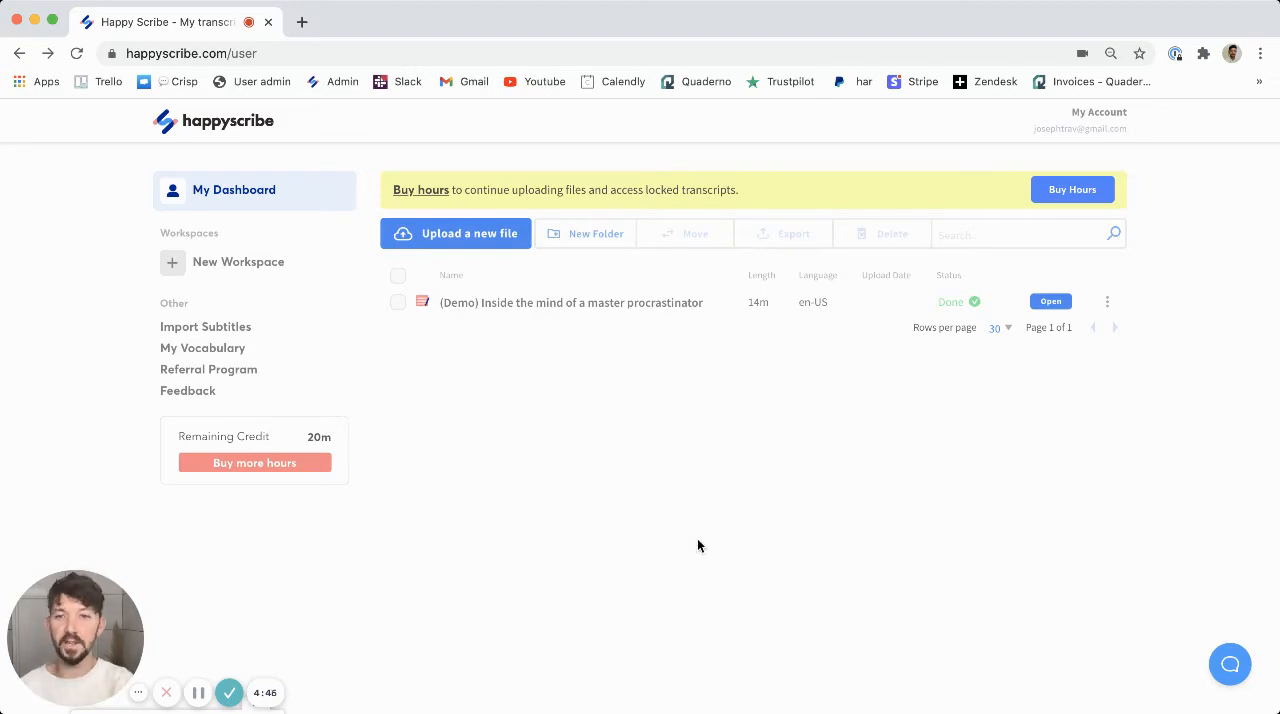
{"action": "mouse_move", "coordinate": [206, 396]}
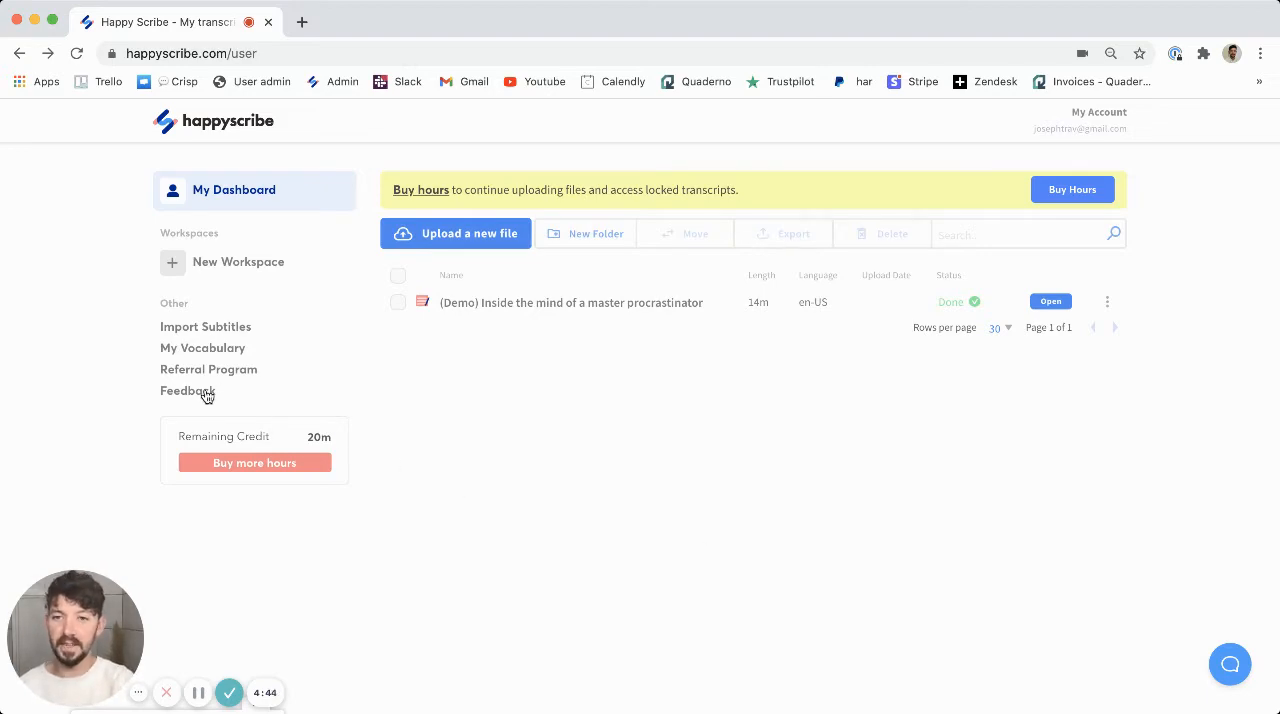
- Navigate from the Happy Scribe sidebar to the Canny feedback roadmap with its Planned, In Progress and Complete columns
{"action": "left_click", "coordinate": [188, 390]}
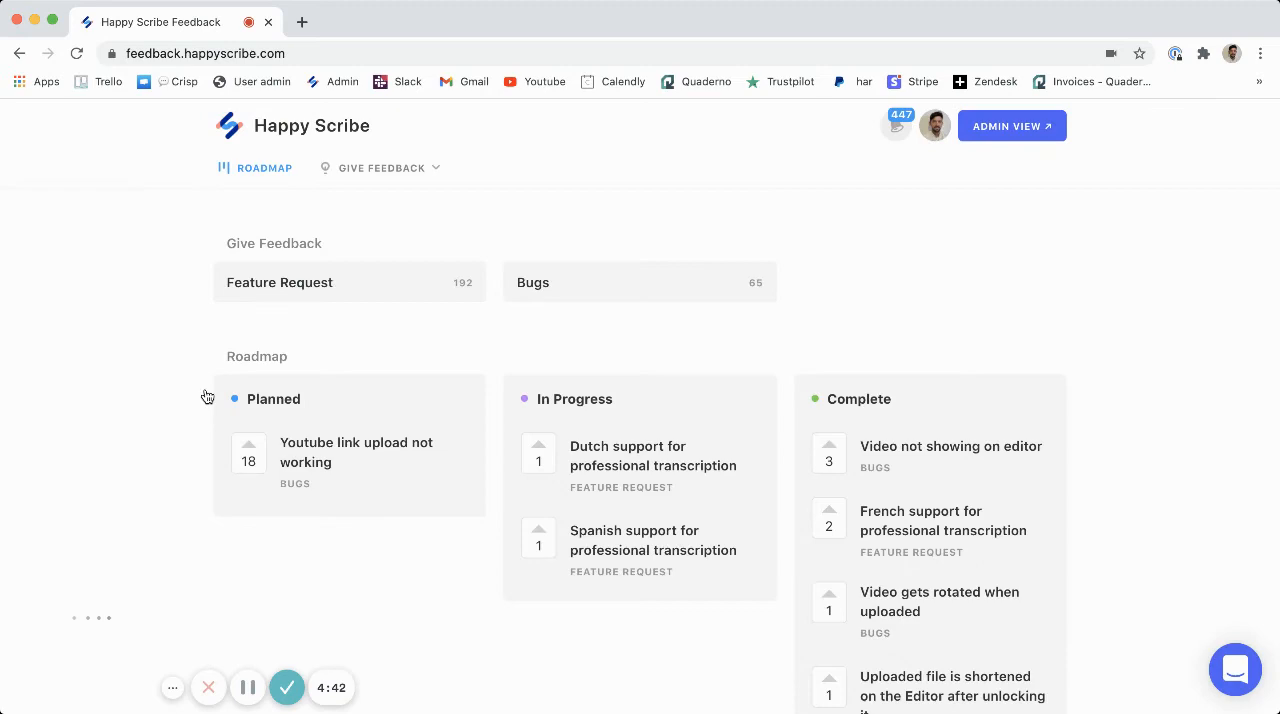
{"action": "mouse_move", "coordinate": [296, 356]}
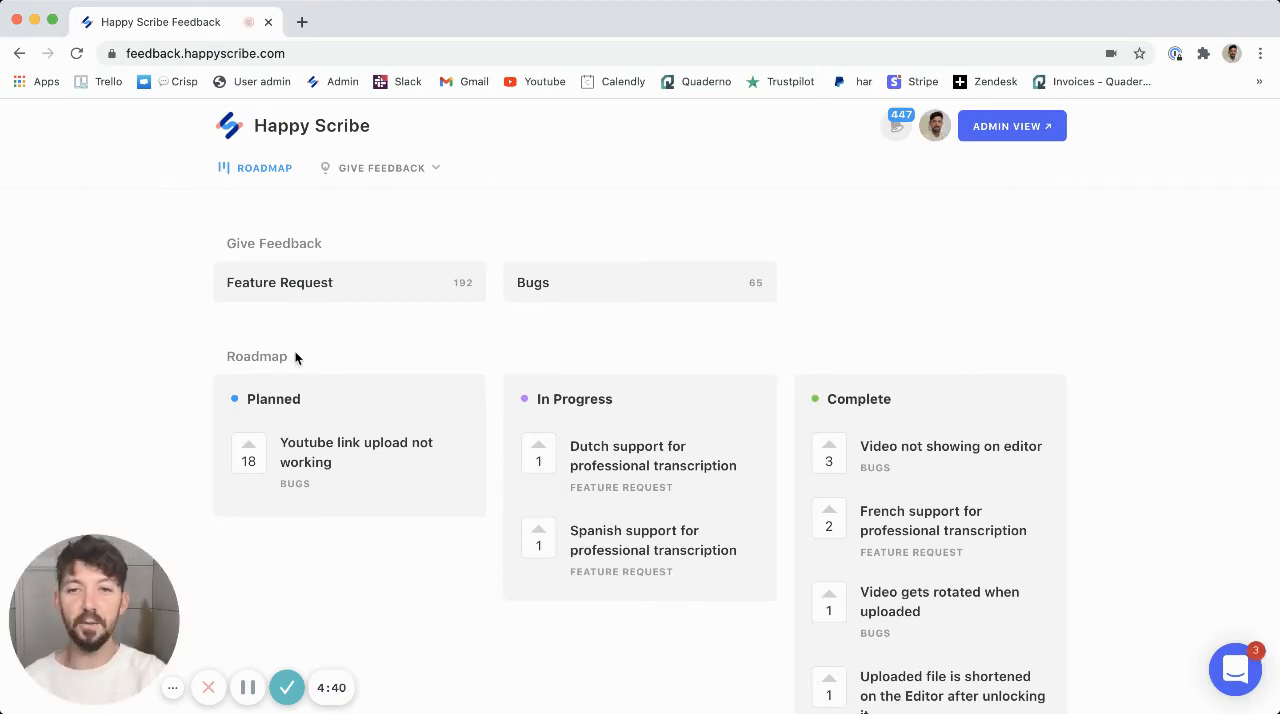
{"action": "mouse_move", "coordinate": [190, 366]}
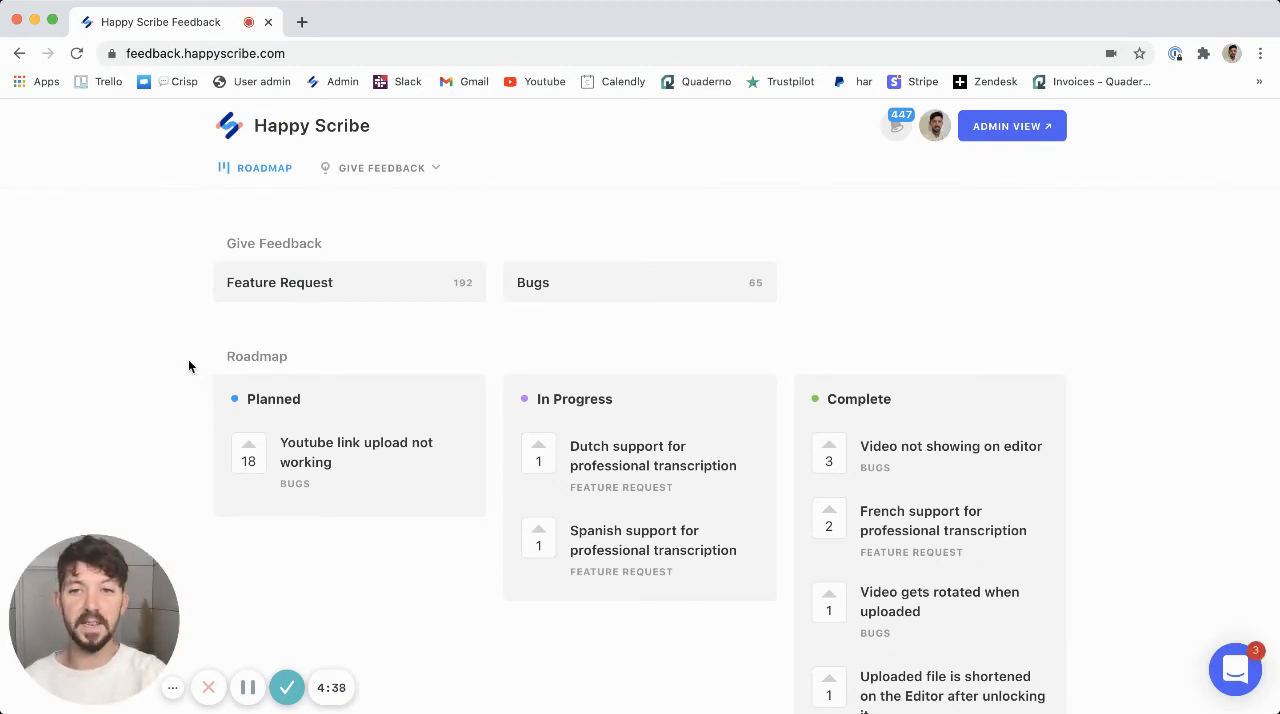
{"action": "mouse_move", "coordinate": [514, 384]}
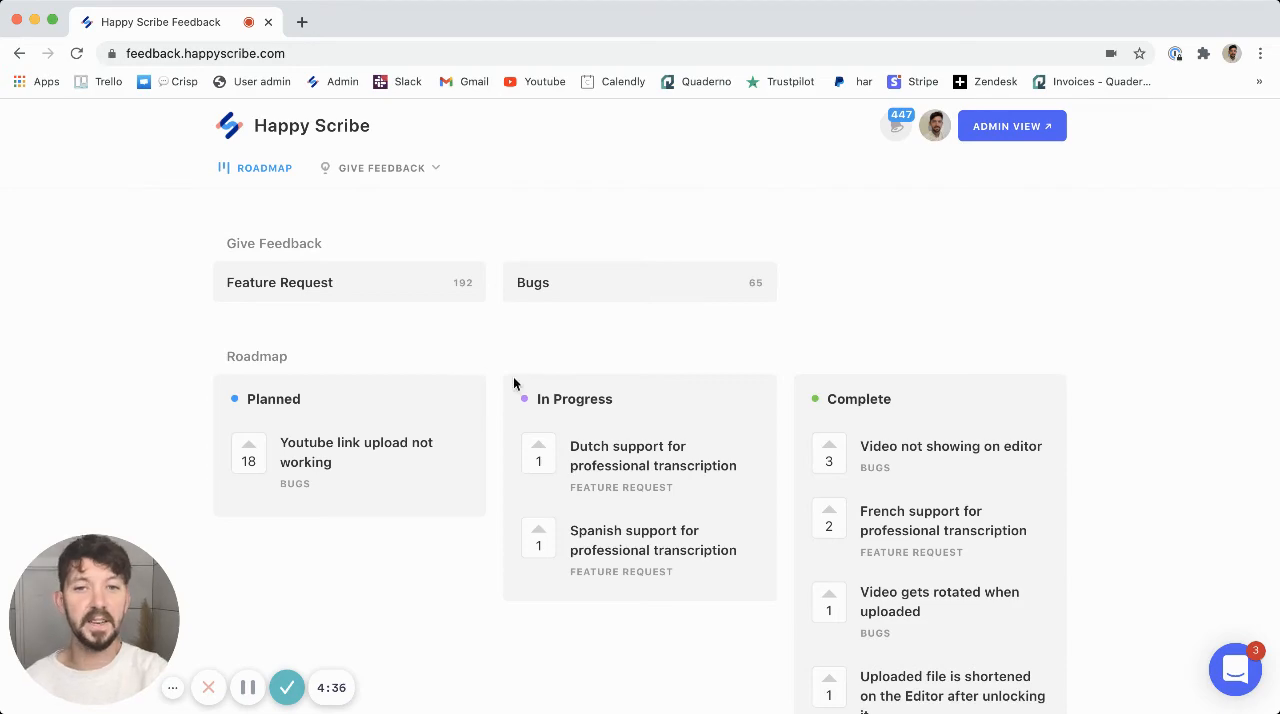
{"action": "mouse_move", "coordinate": [898, 398]}
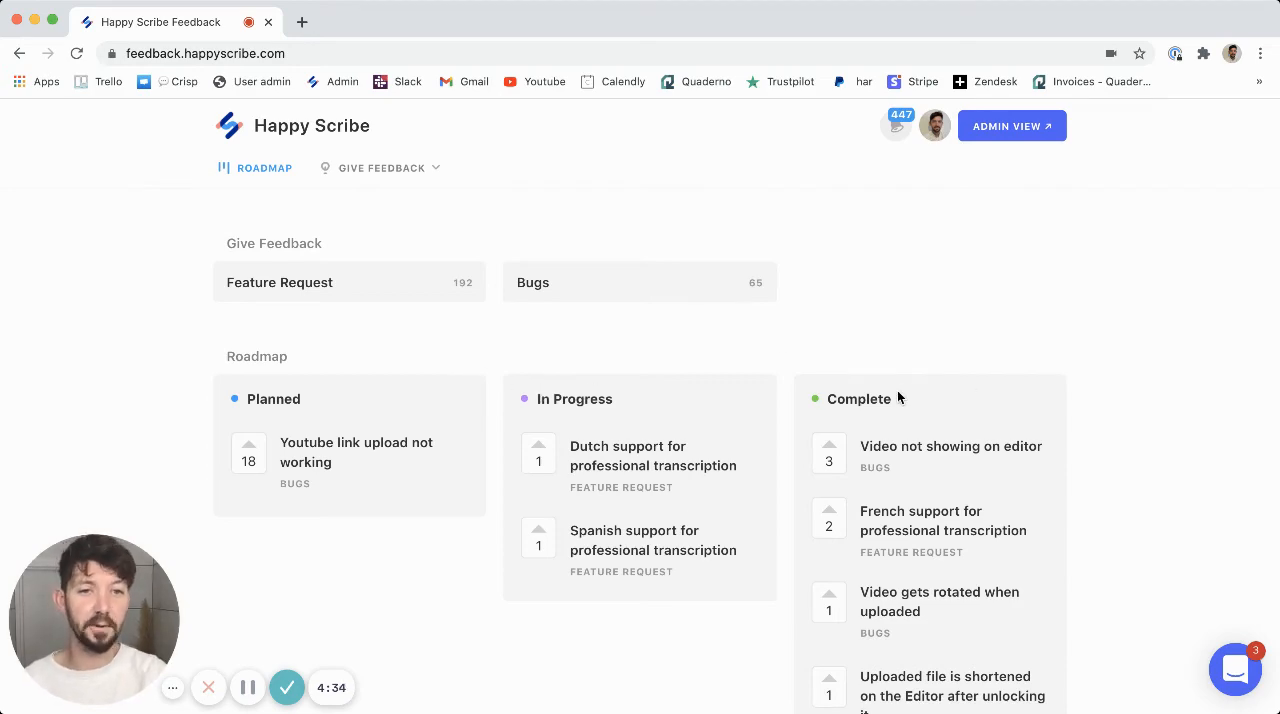
{"action": "scroll", "scroll_direction": "down", "scroll_amount": 3}
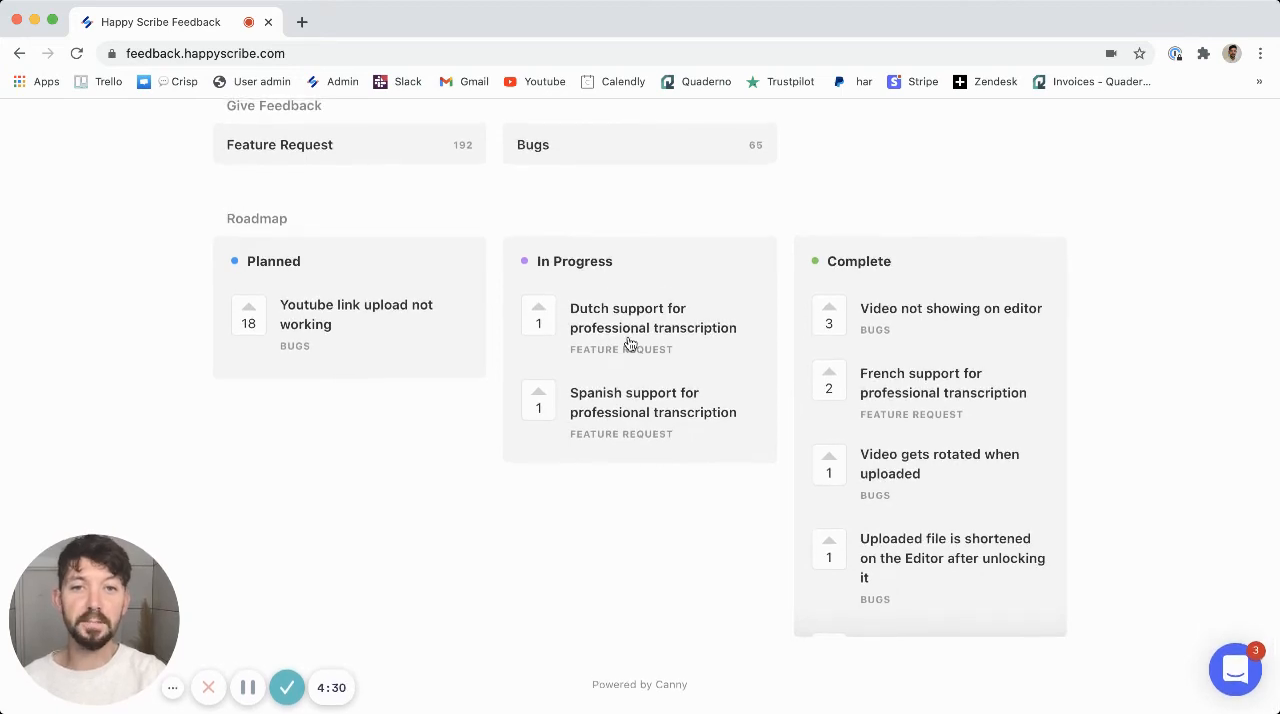
{"action": "mouse_move", "coordinate": [596, 488]}
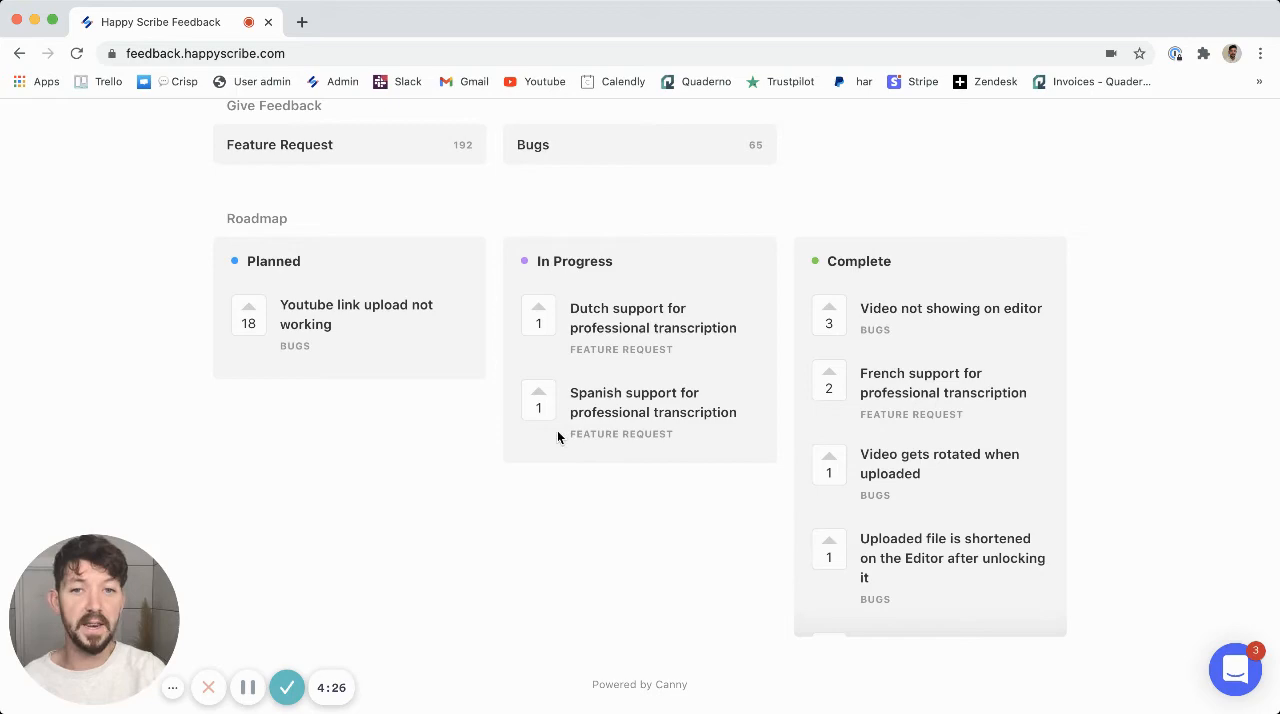
- Upvote the In Progress 'Spanish support for professional transcription' request so it shows 2 votes
{"action": "left_click", "coordinate": [538, 400]}
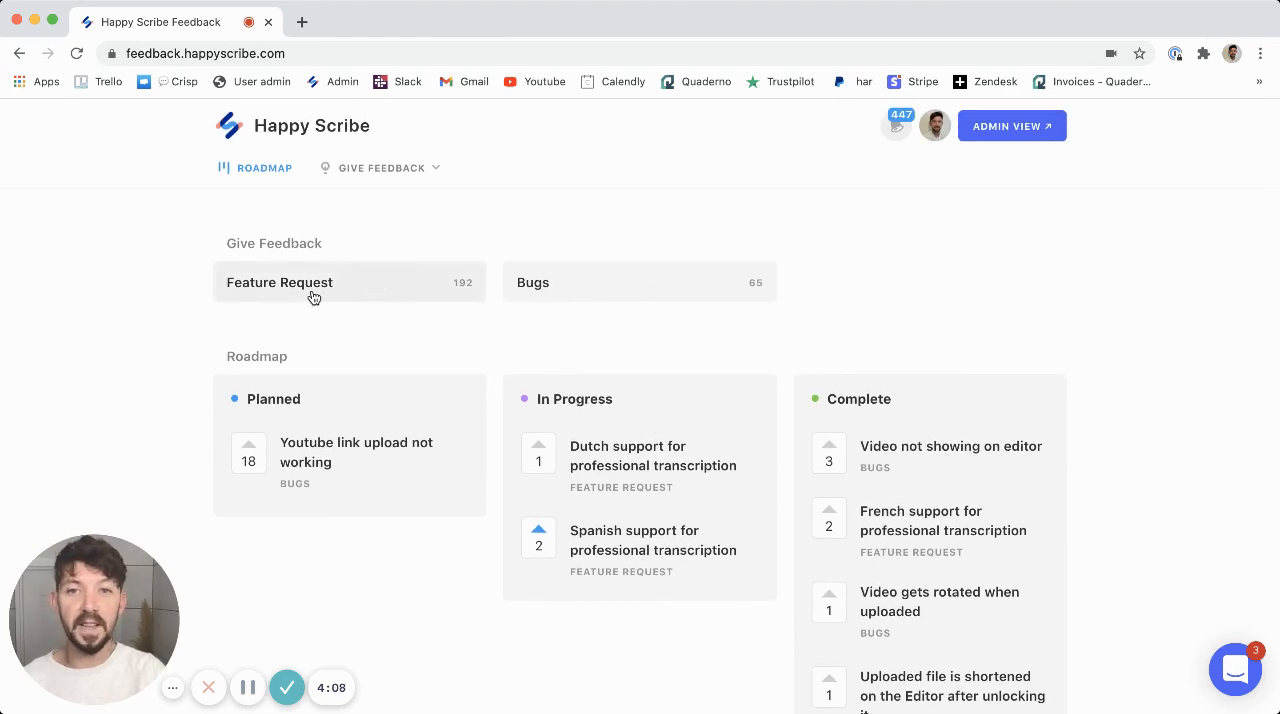
{"action": "mouse_move", "coordinate": [600, 292]}
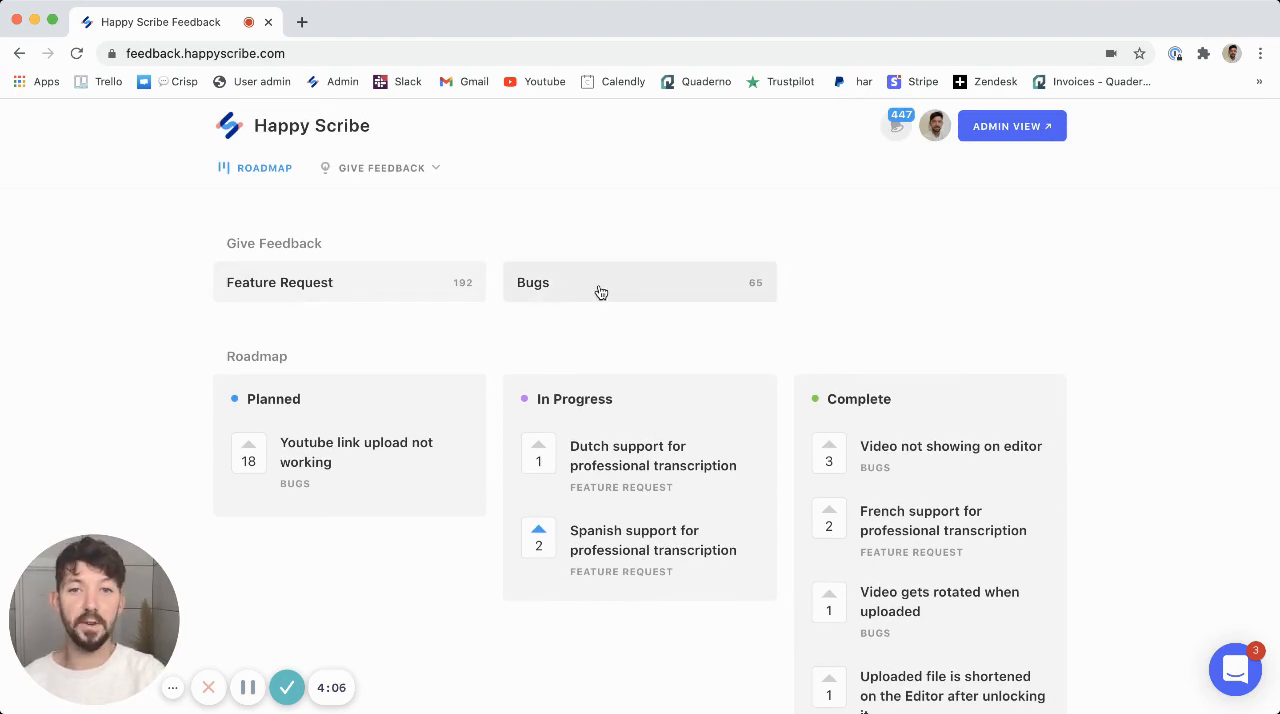